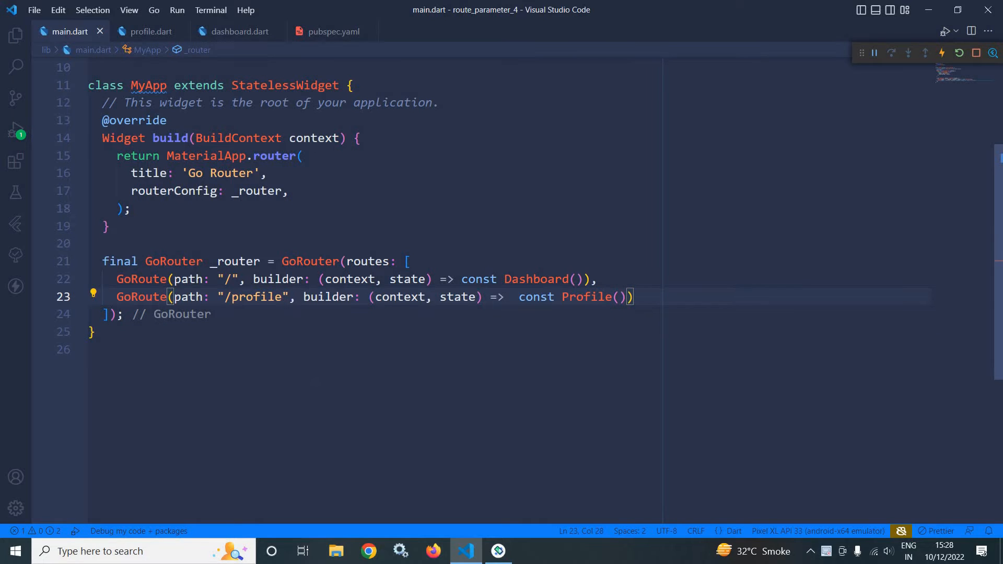
Step: Change the profile route path to "/profile/:name" in main.dart
text(/:)
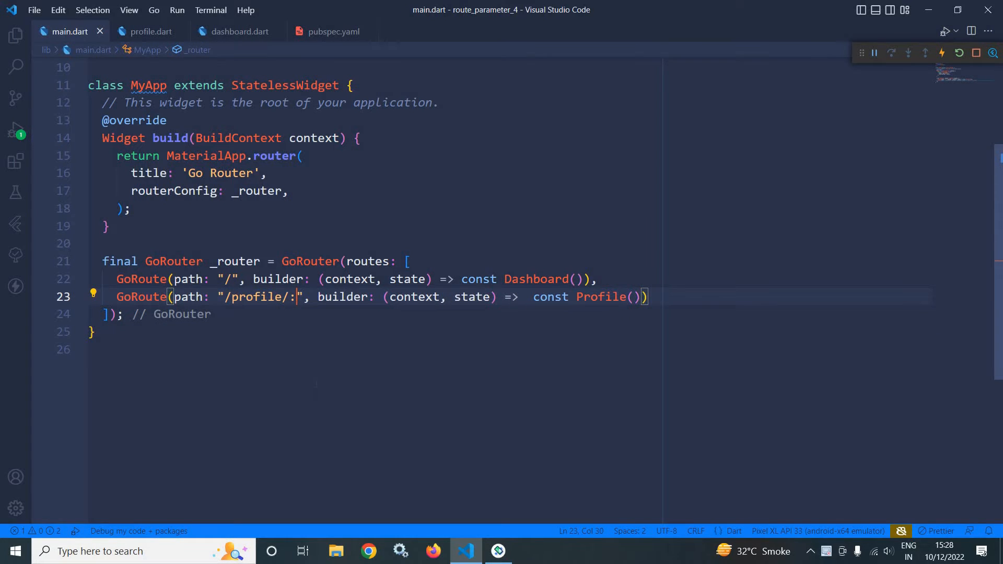
text(na)
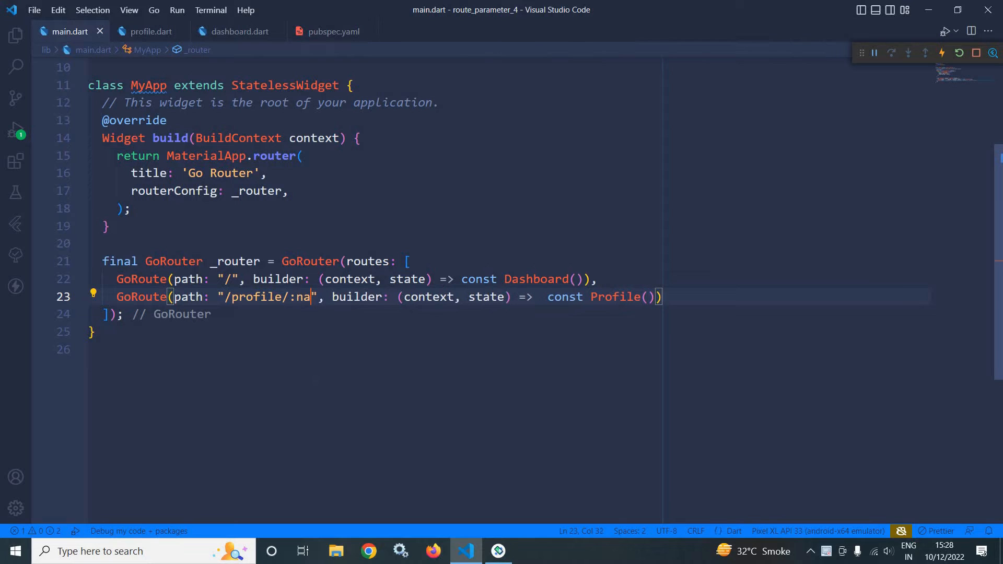
text(me)
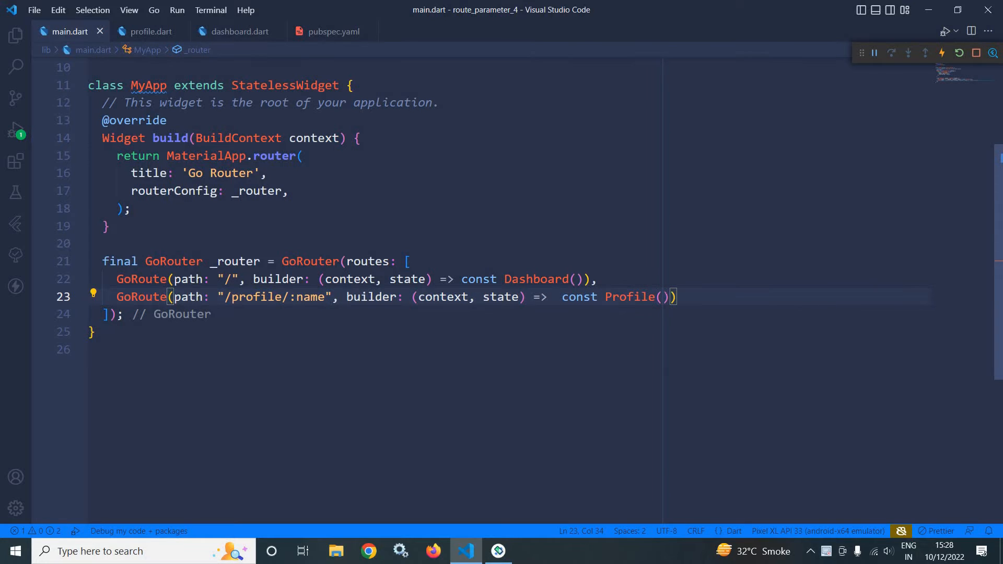
key(Enter)
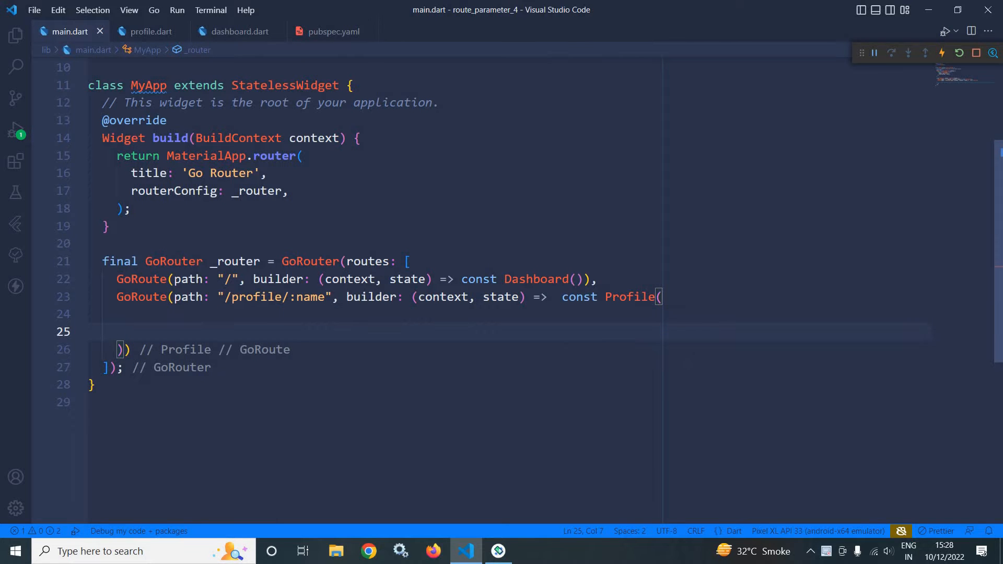
Step: Pass name: state.params["name"]! as the Profile argument in the route builder
text(n)
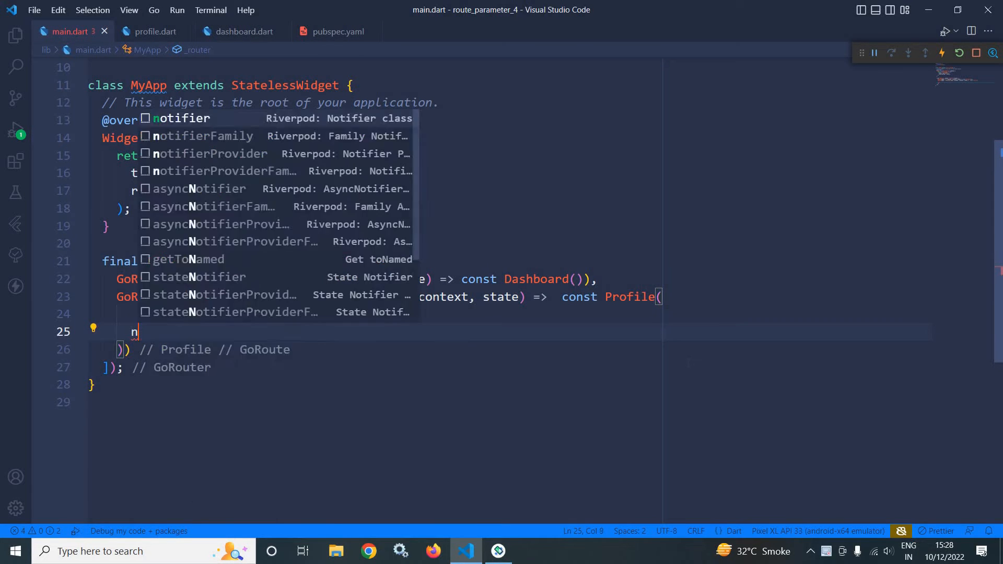
text(ame)
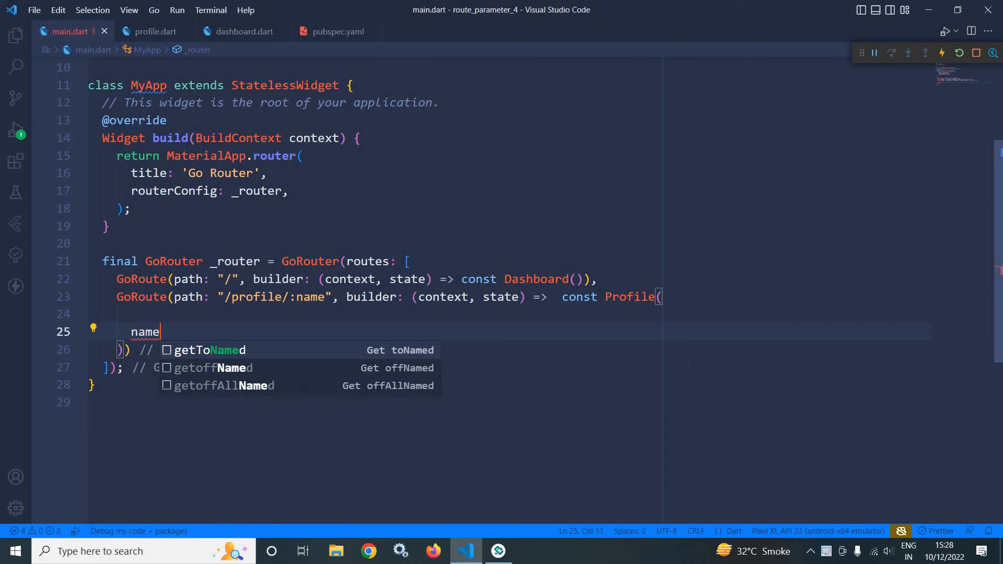
text(:)
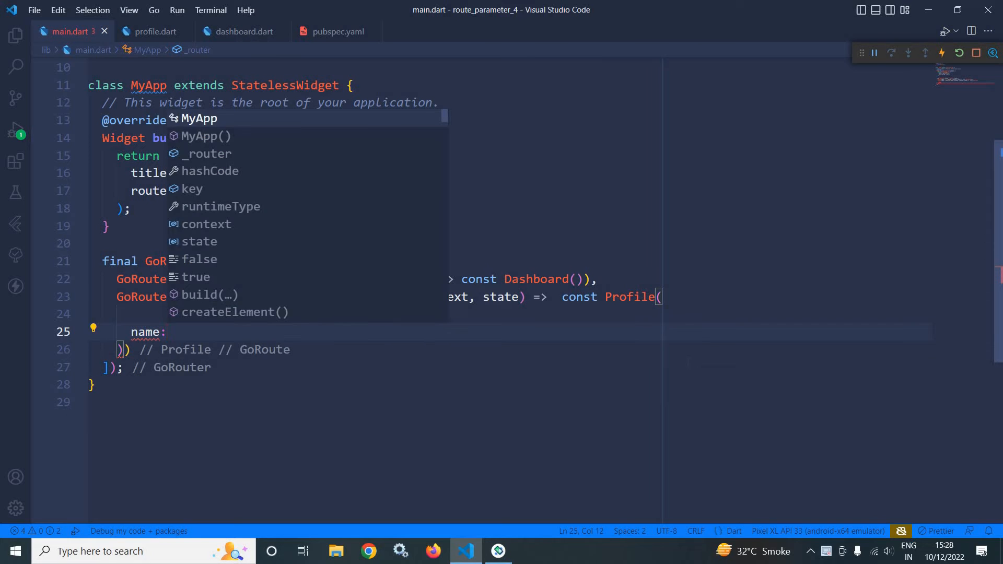
text(state)
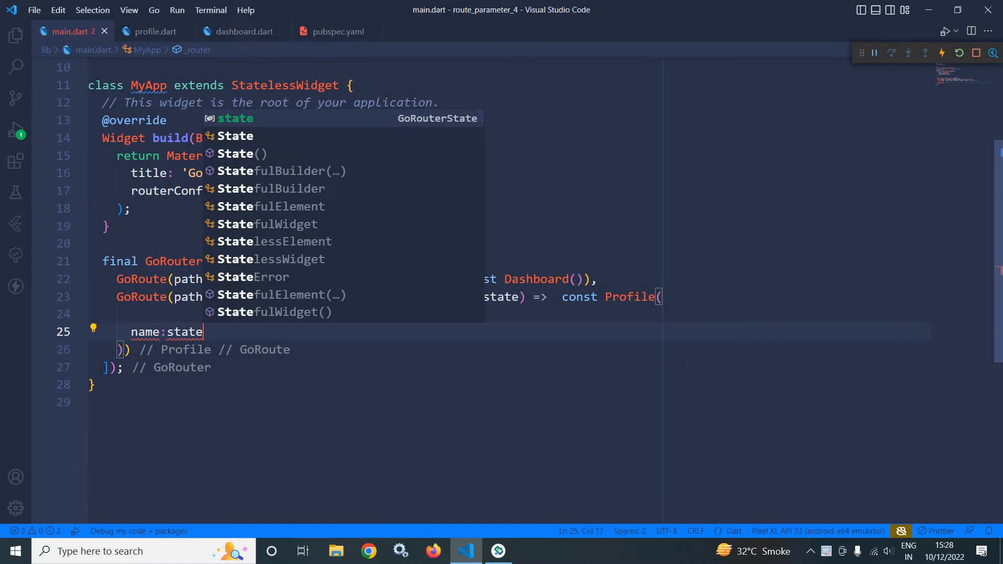
text(.params)
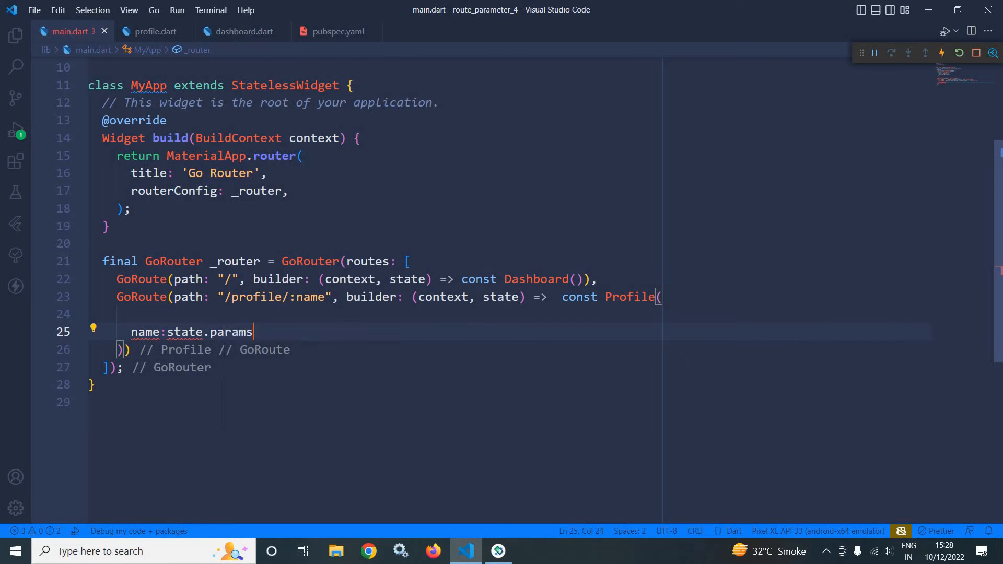
text([])
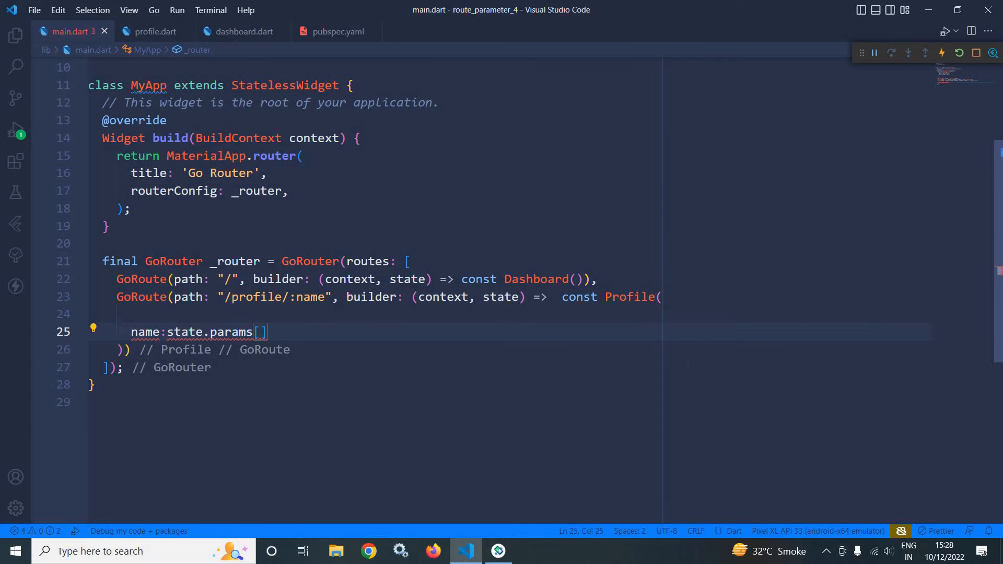
text("")
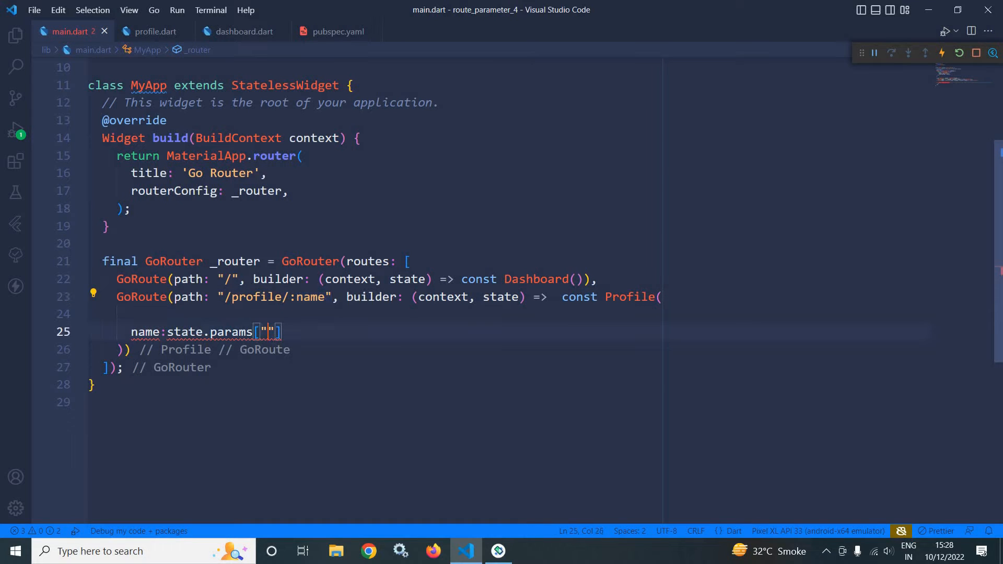
text(name)
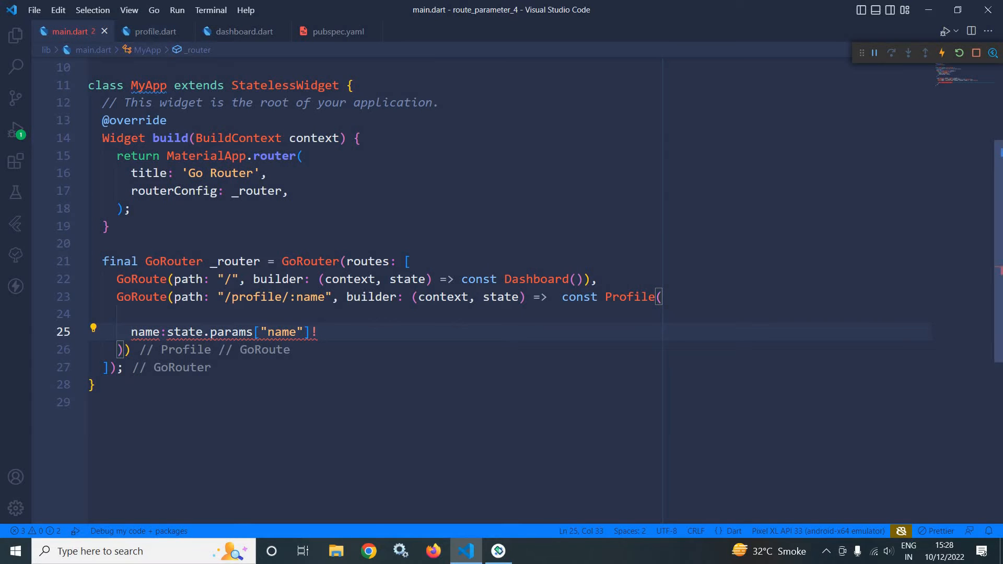
double_click(630, 297)
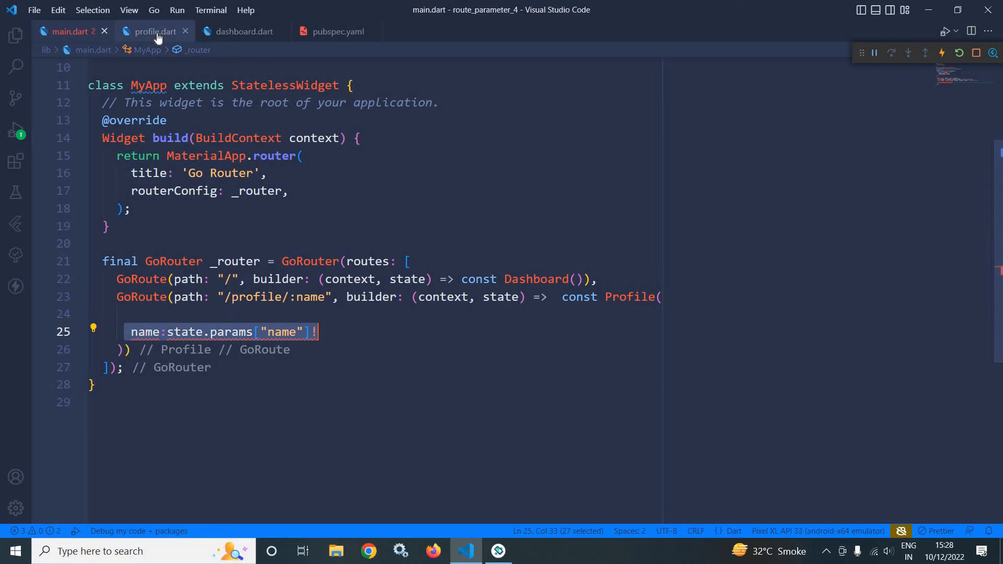
Step: Add a required this.name constructor parameter and a final name field to Profile in profile.dart
click(152, 32)
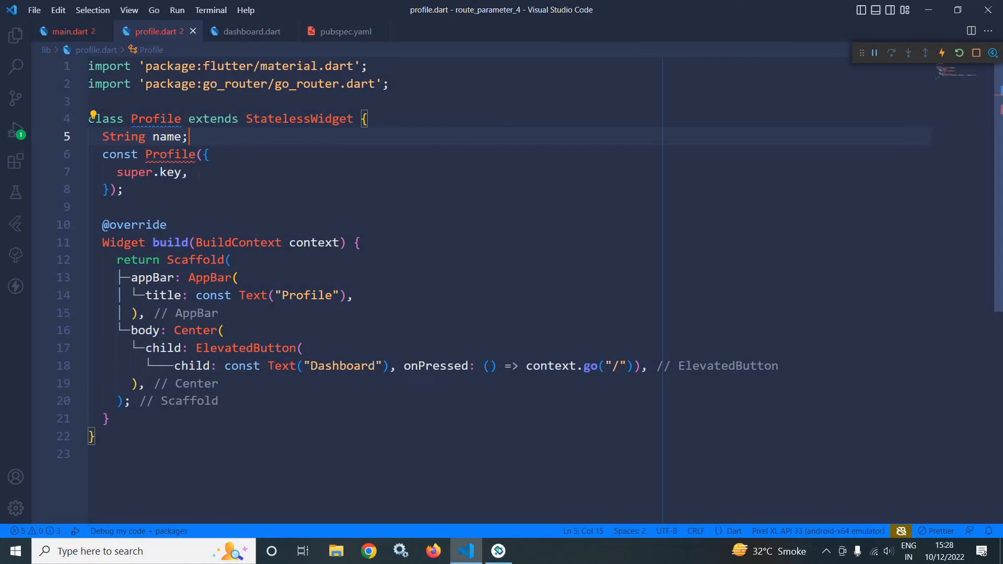
text(t)
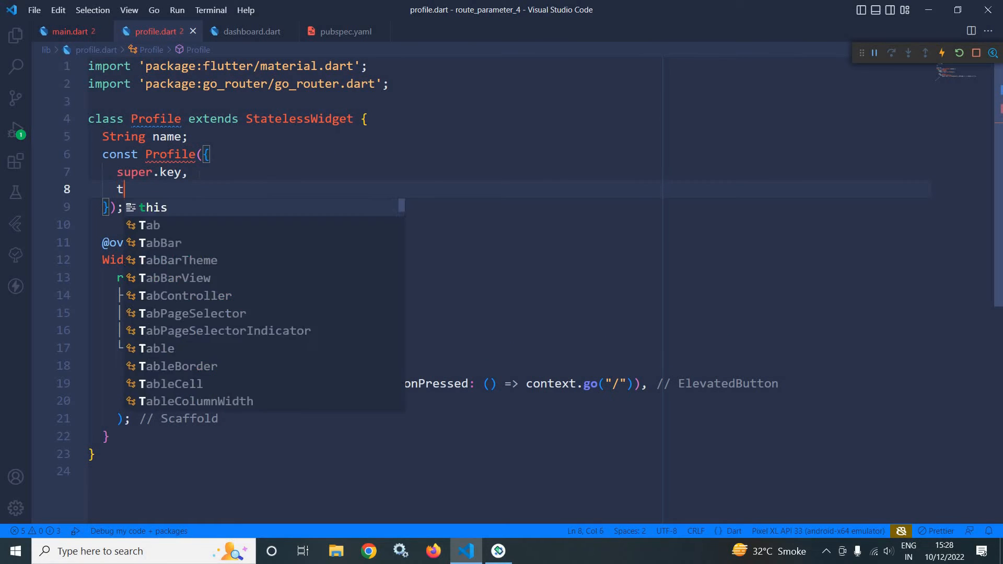
text(his)
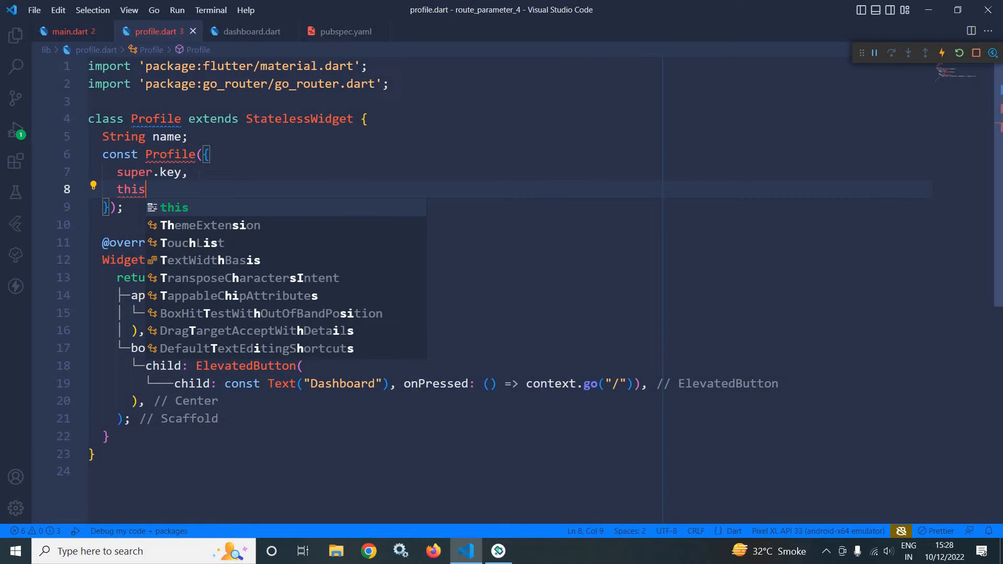
text(rqio)
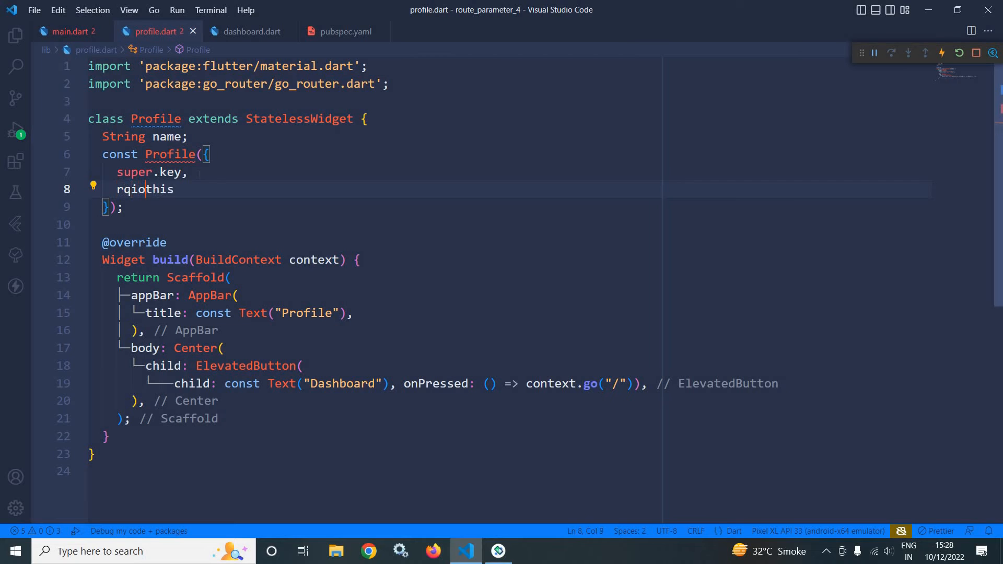
key(Backspace)
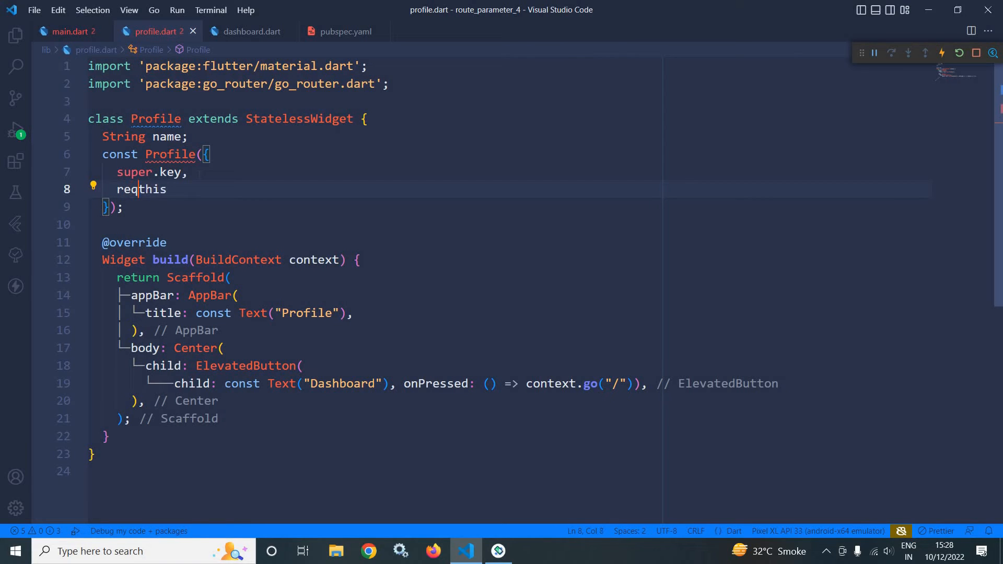
text(uired)
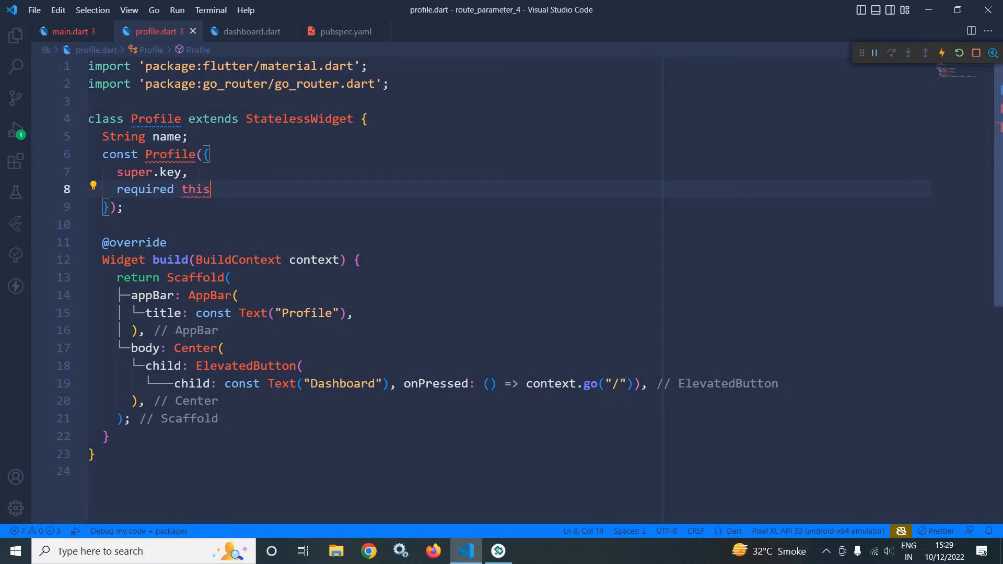
text(.name)
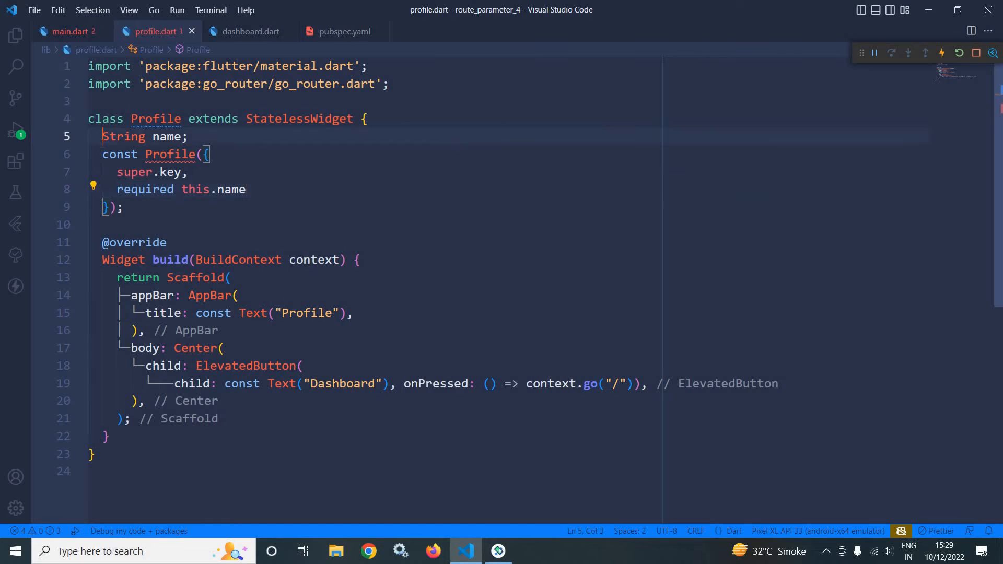
text(final)
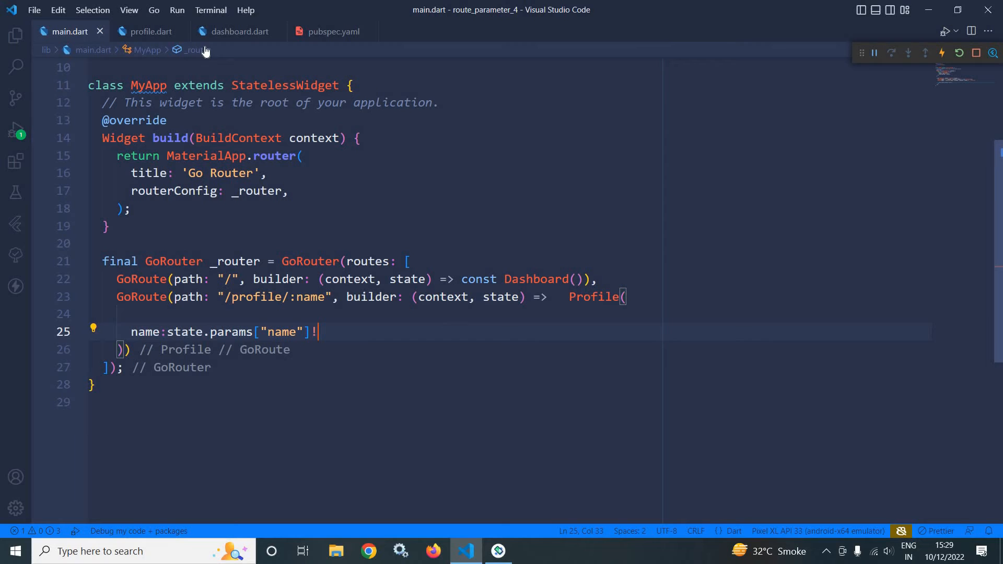
Step: Return to profile.dart and select the const keyword on the Profile constructor
click(151, 31)
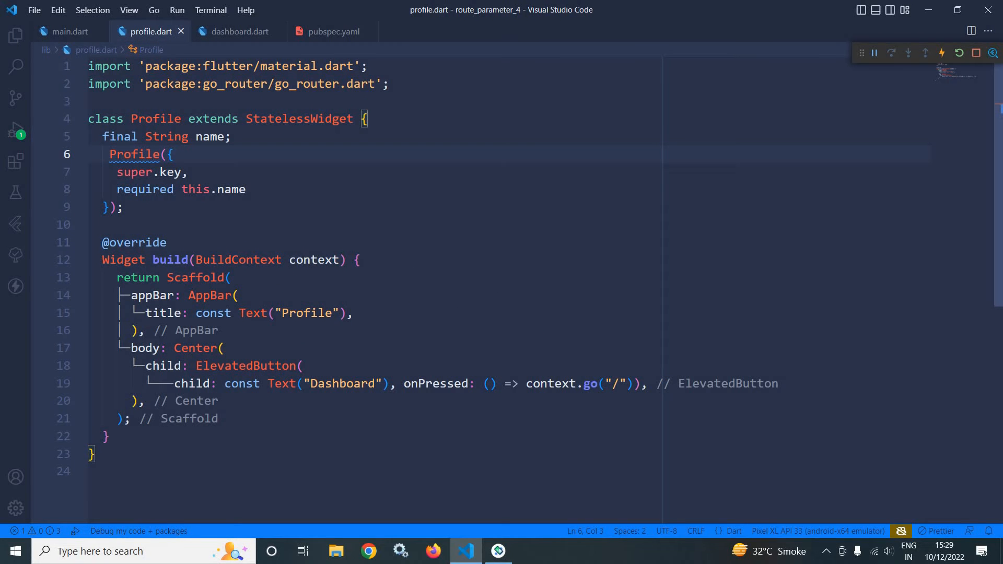
double_click(210, 136)
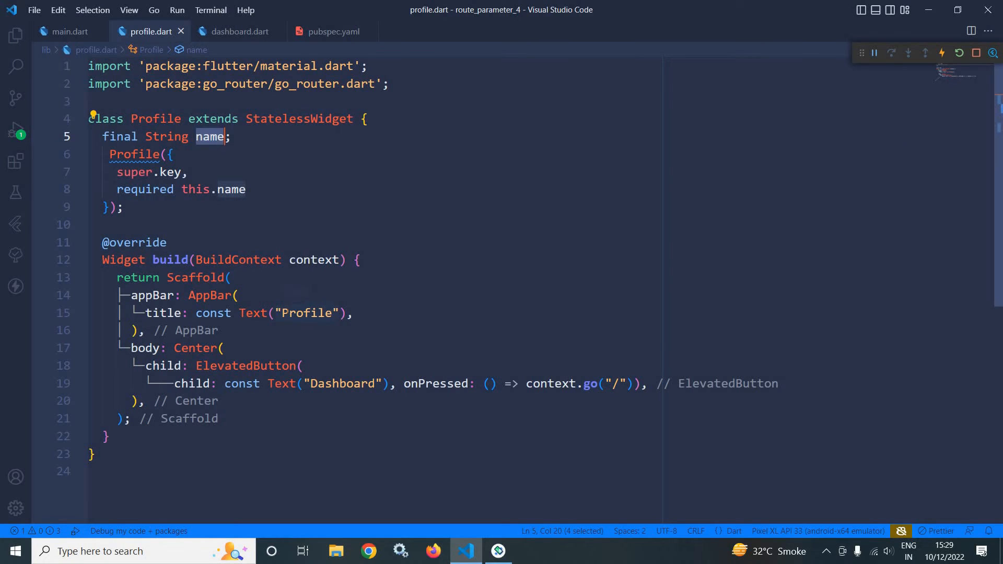
Step: Make the Profile AppBar title a non-const Text reading "Welcome $name"
text(w)
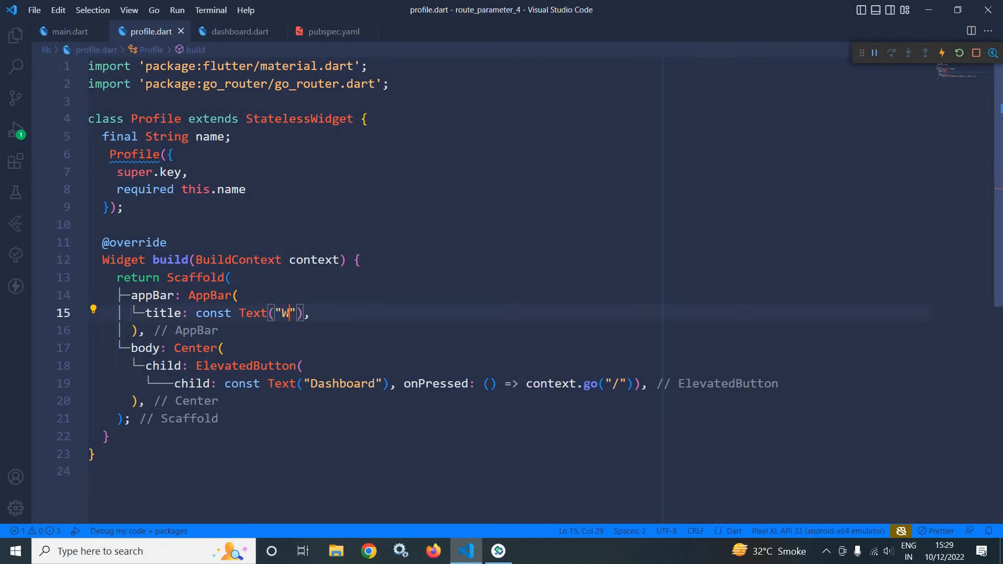
text(elcome)
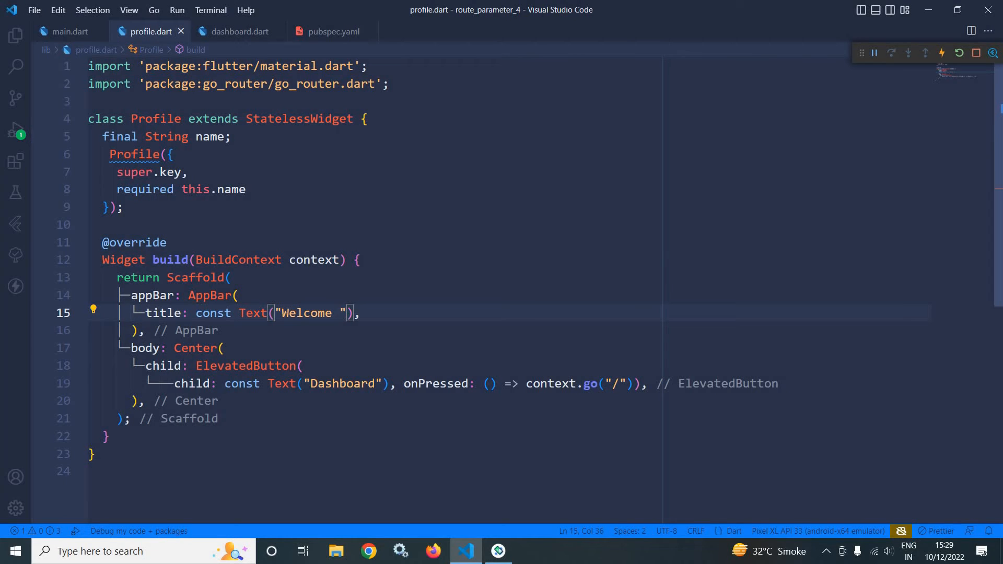
text($name)
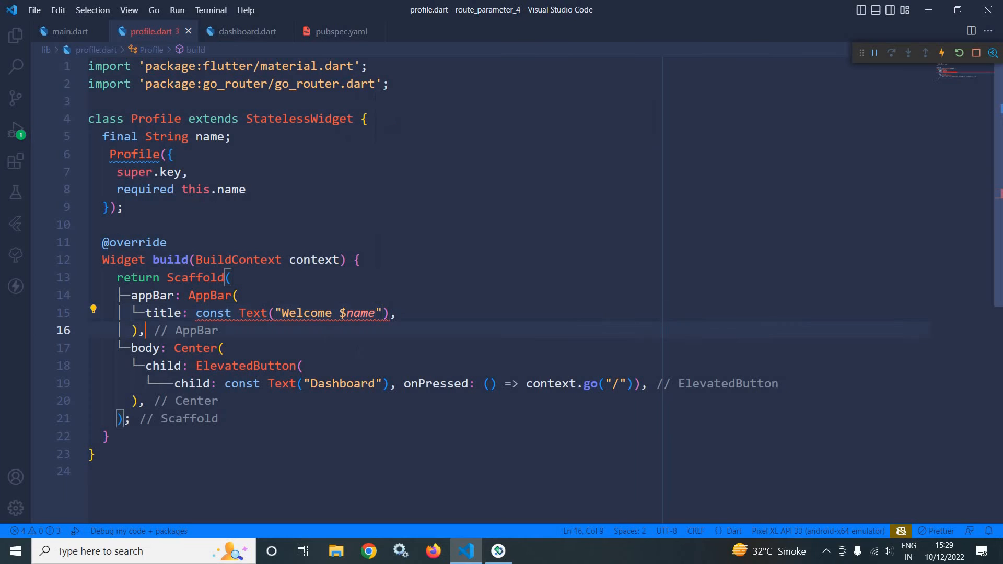
double_click(214, 312)
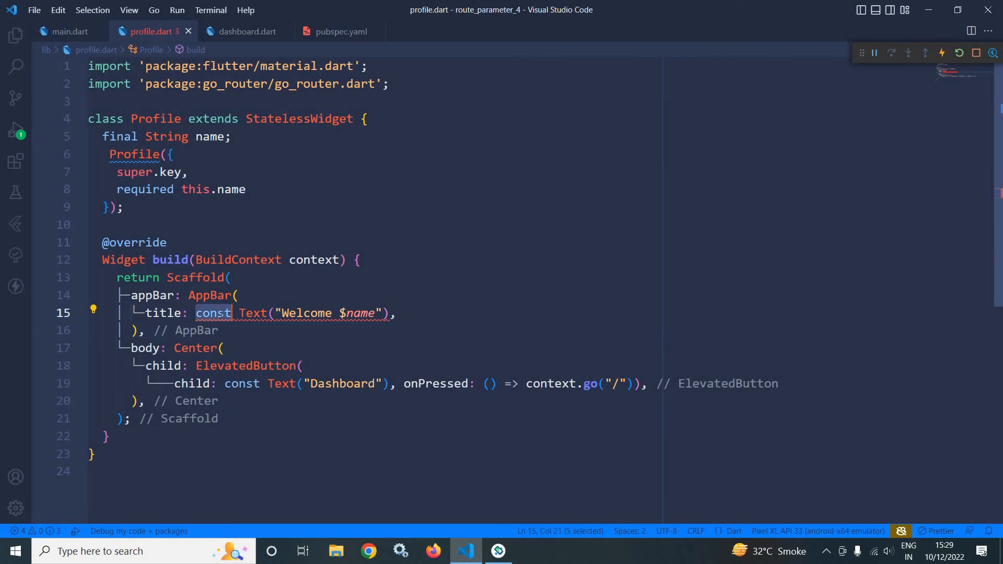
key(Delete)
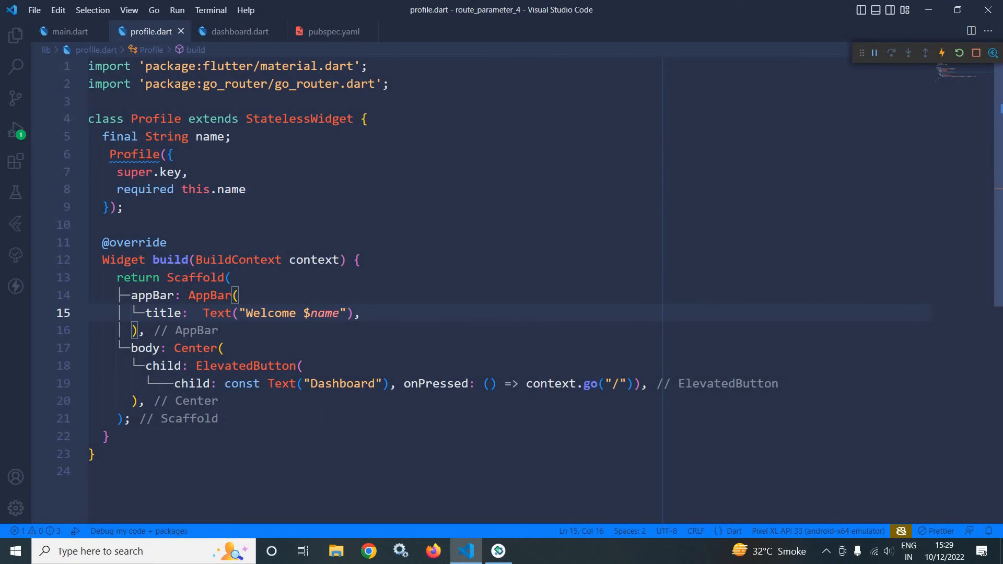
Step: Review the go call back to the root route, then move to dashboard.dart
scroll(down, 3)
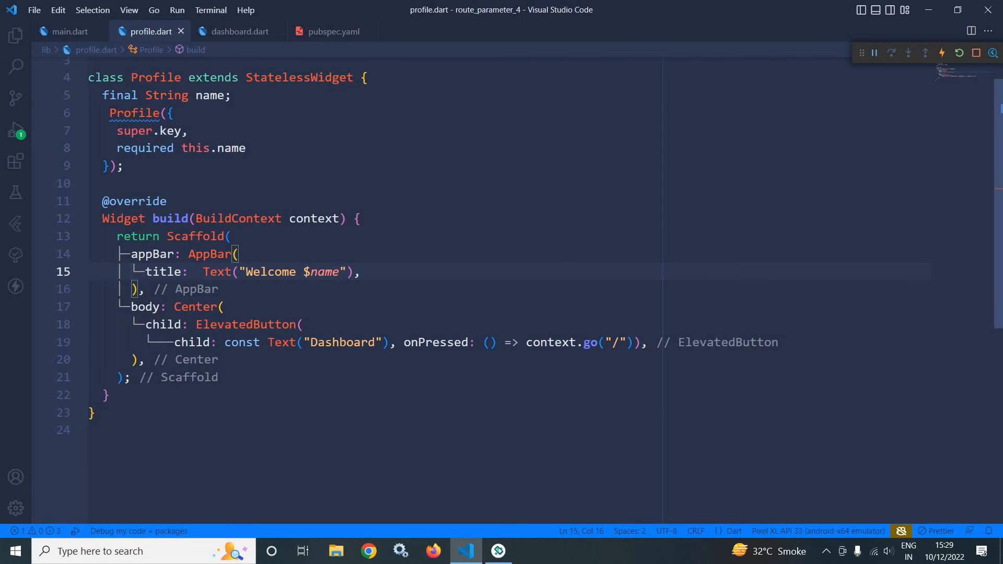
double_click(343, 342)
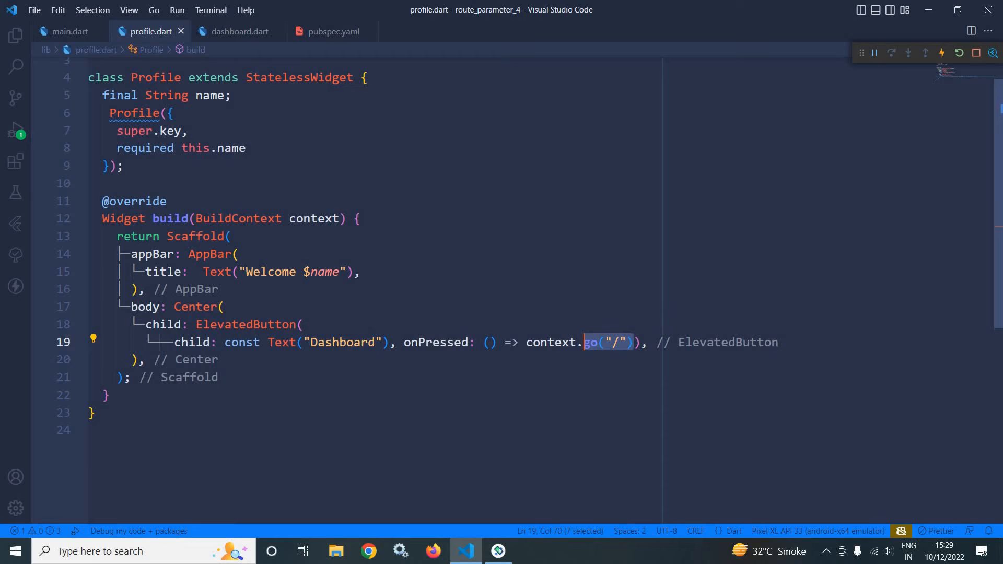
click(242, 31)
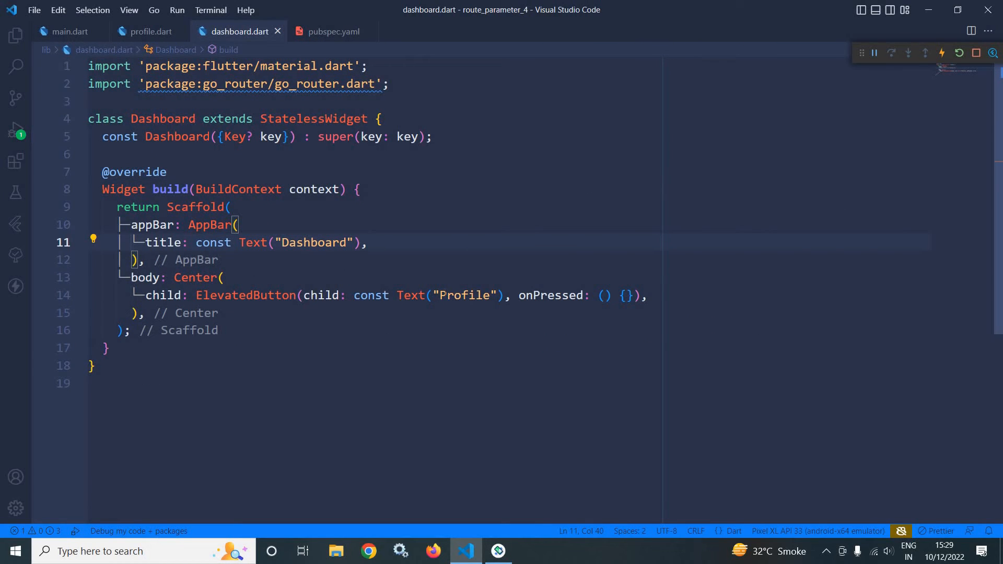
Step: Add context.go("/profile") inside the Profile button's onPressed handler
click(623, 295)
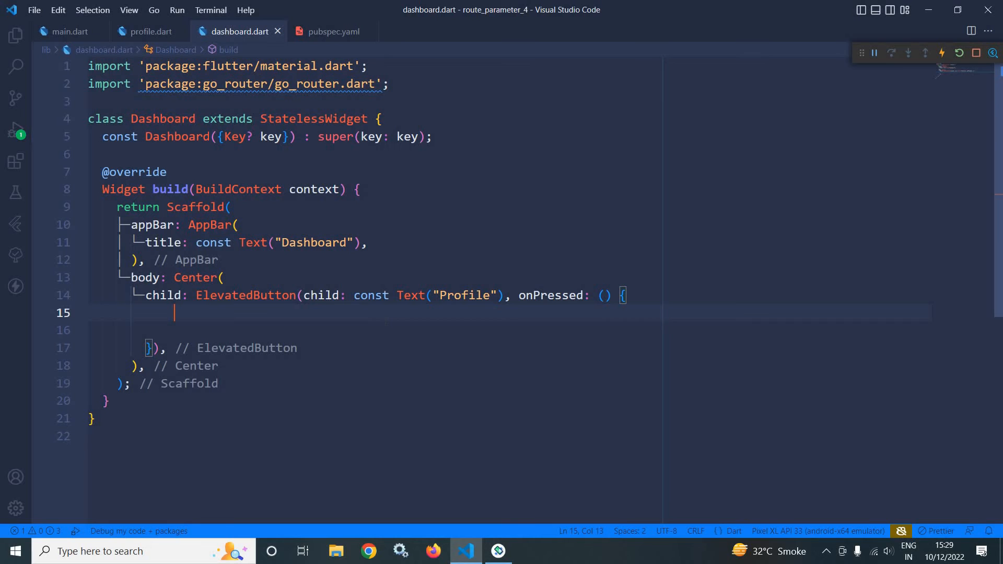
text(context.go("location)
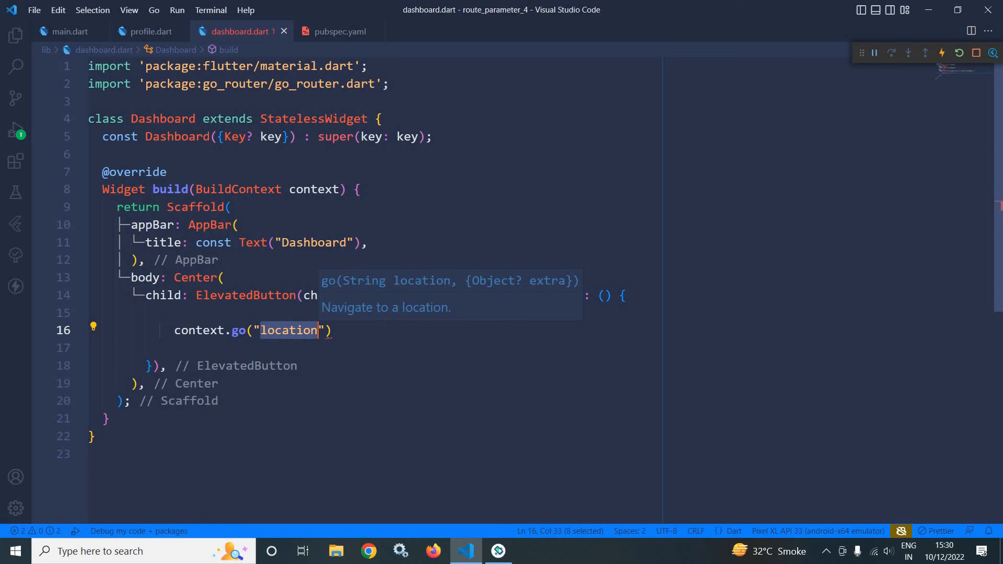
text(/p)
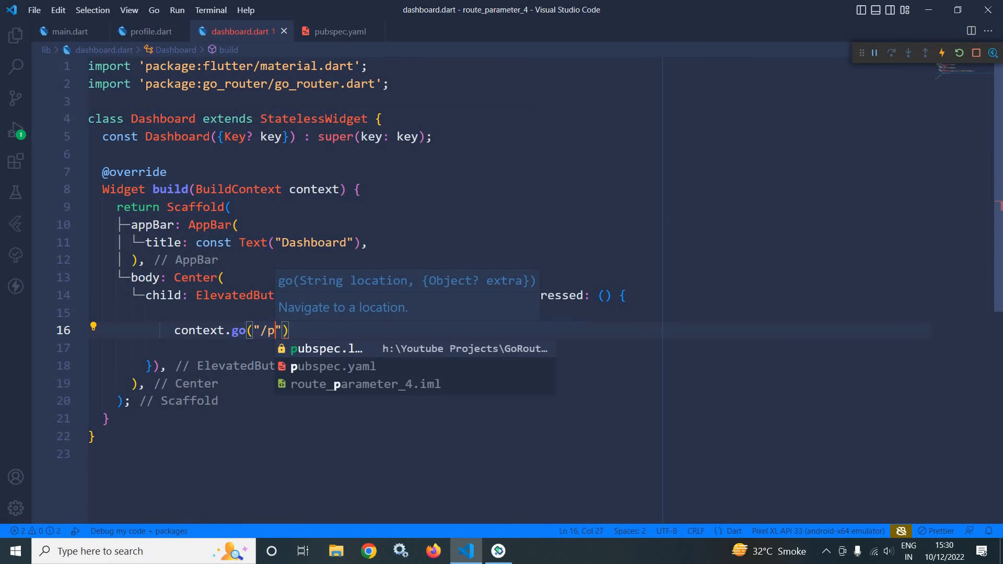
text(rofile)
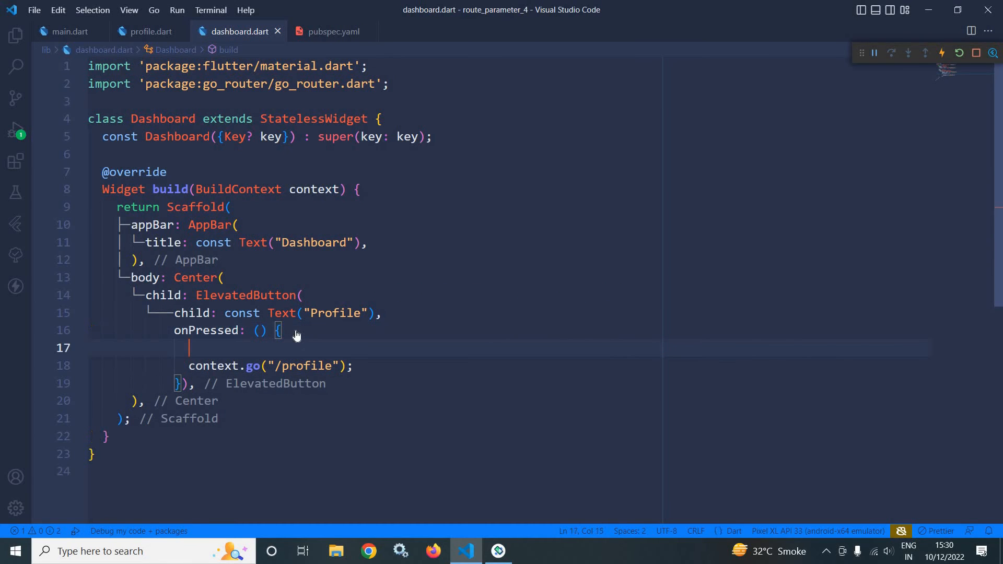
Step: Declare String name = "Amar" and navigate to "/profile/$name"
text(String name)
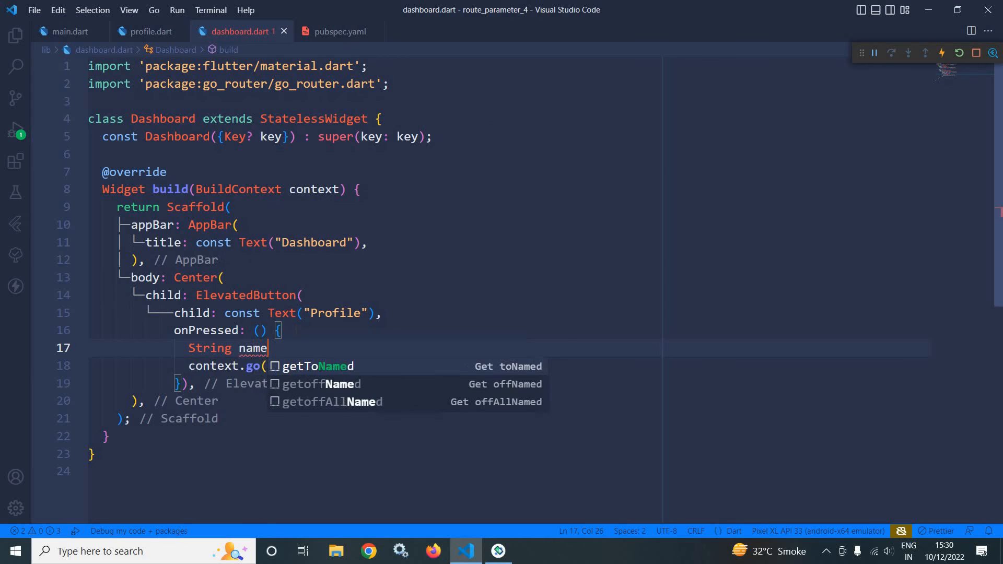
text(="A")
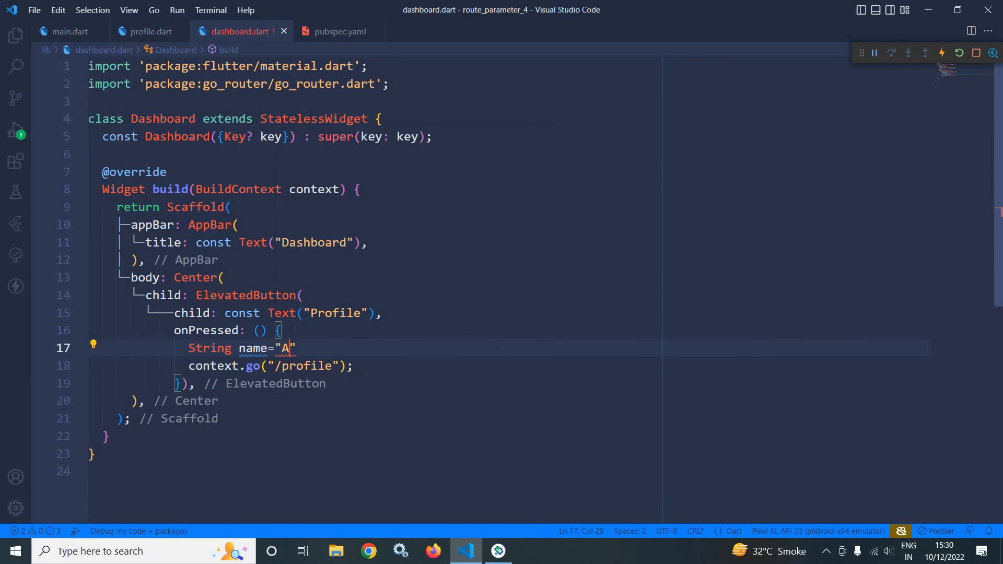
text(mar)
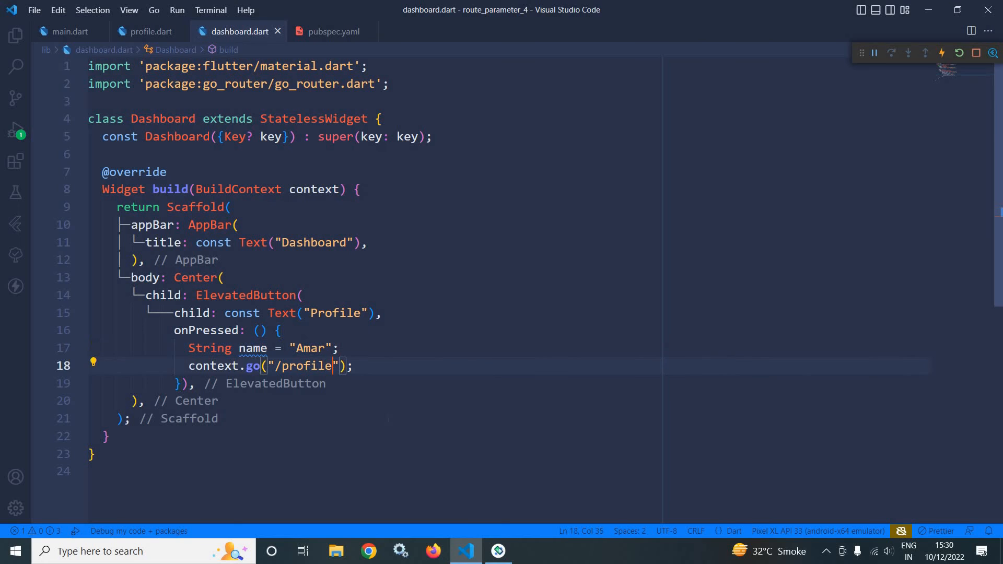
text(/)
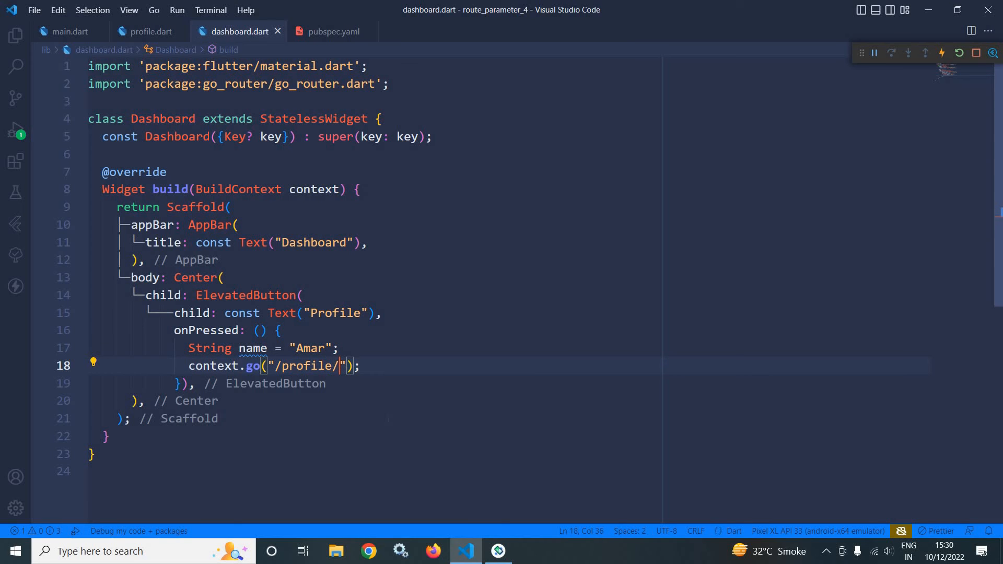
text($name)
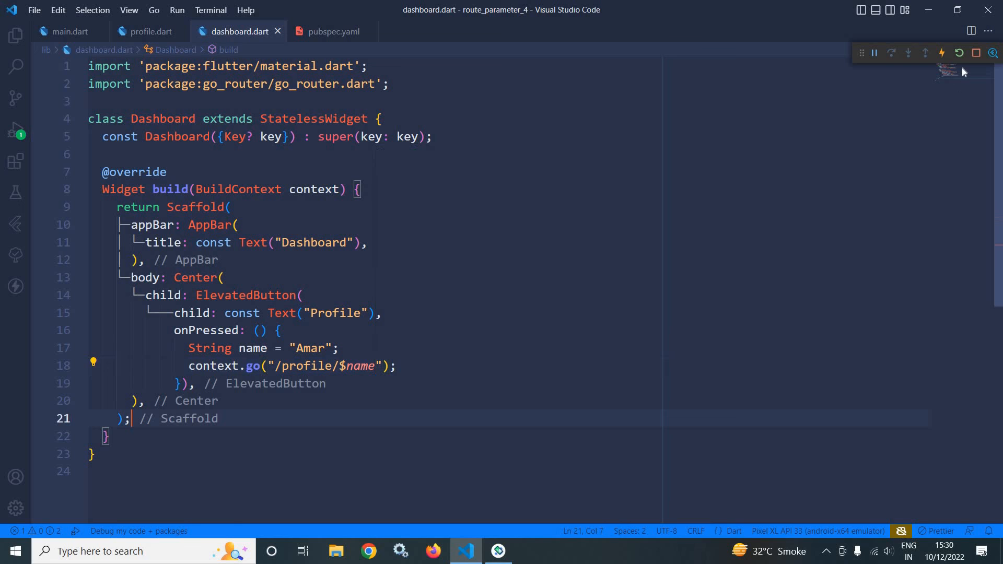
Step: Tap Profile in the emulator's Dashboard to see the "Welcome Amar" screen
click(958, 53)
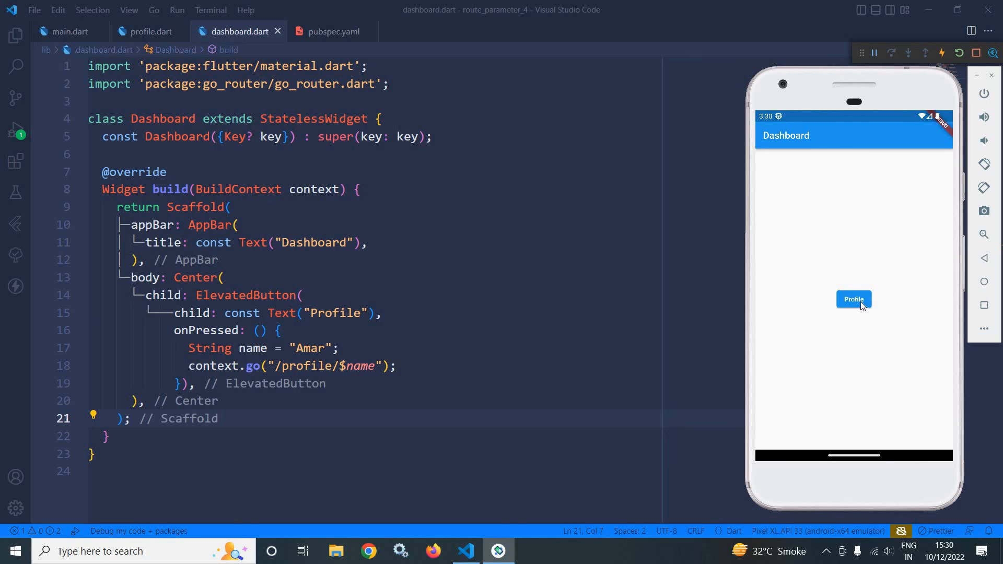
click(854, 300)
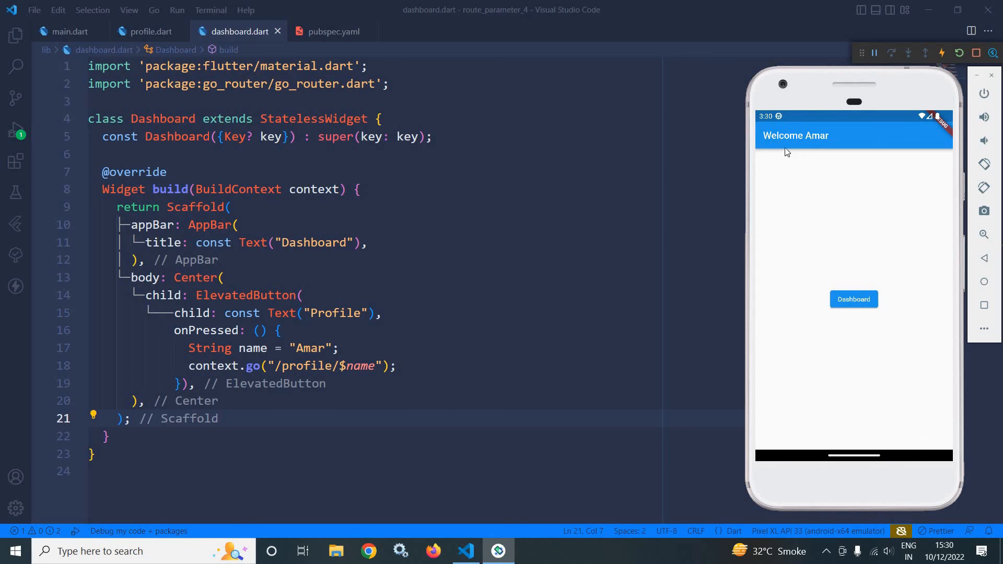
mouse_move(832, 136)
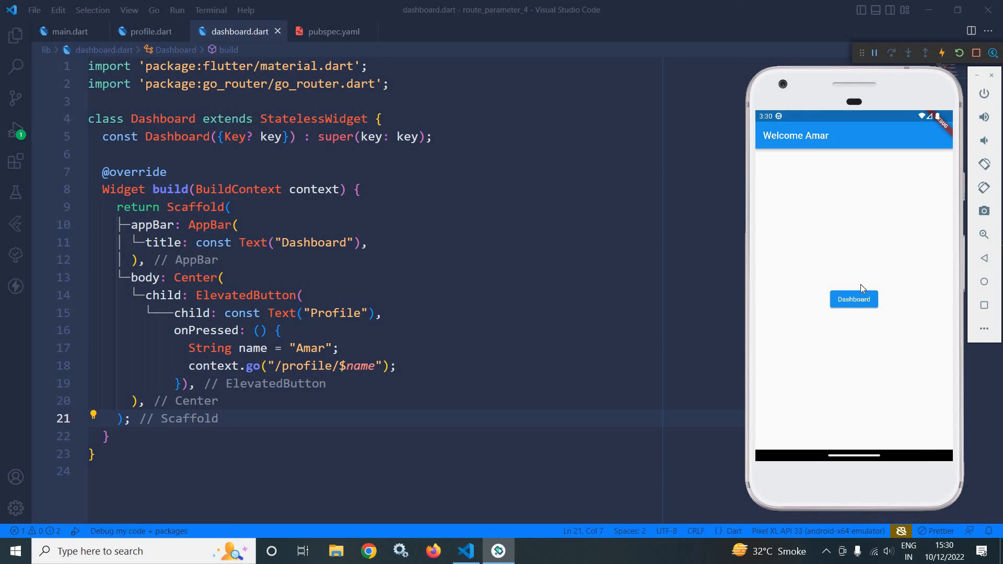
mouse_move(884, 250)
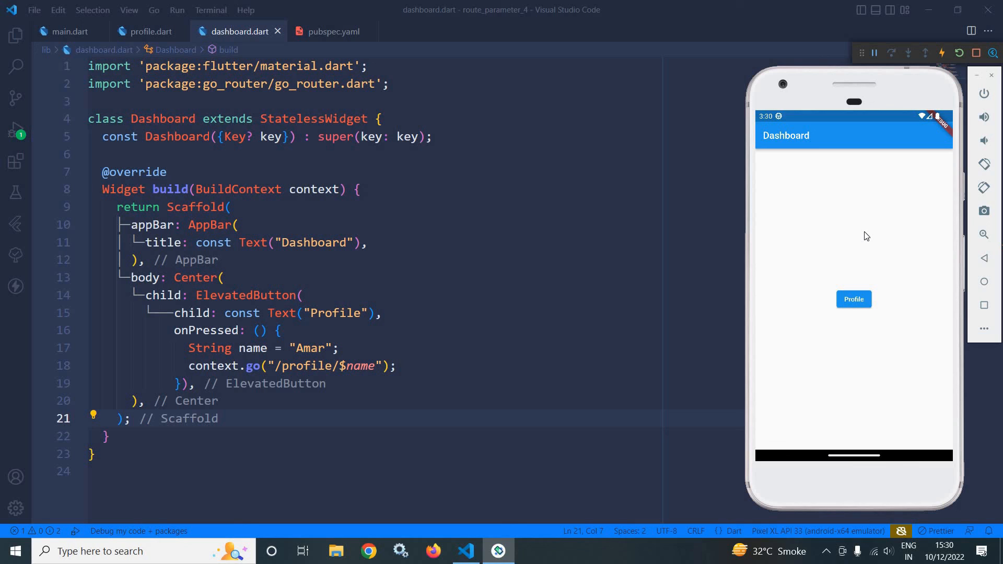
mouse_move(865, 234)
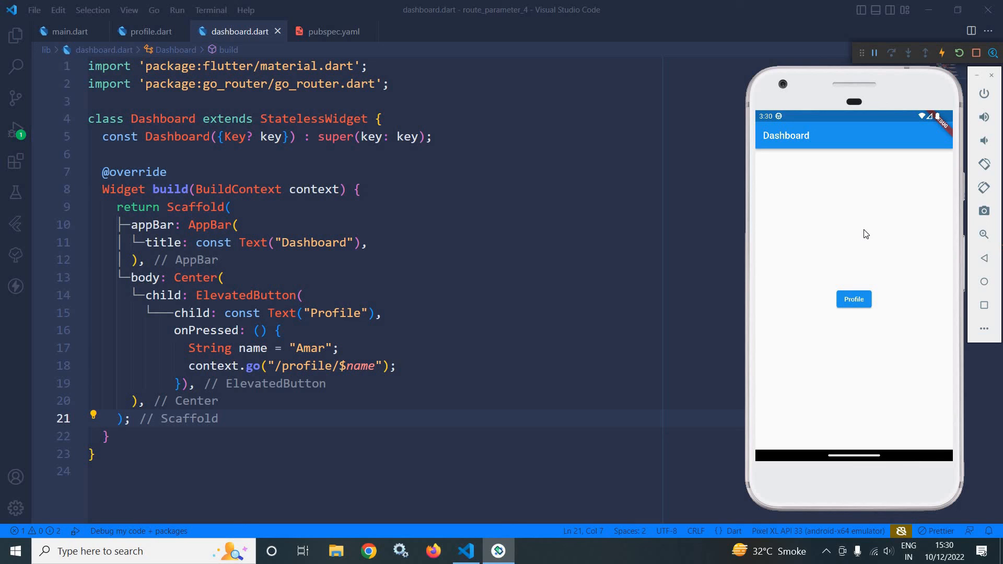